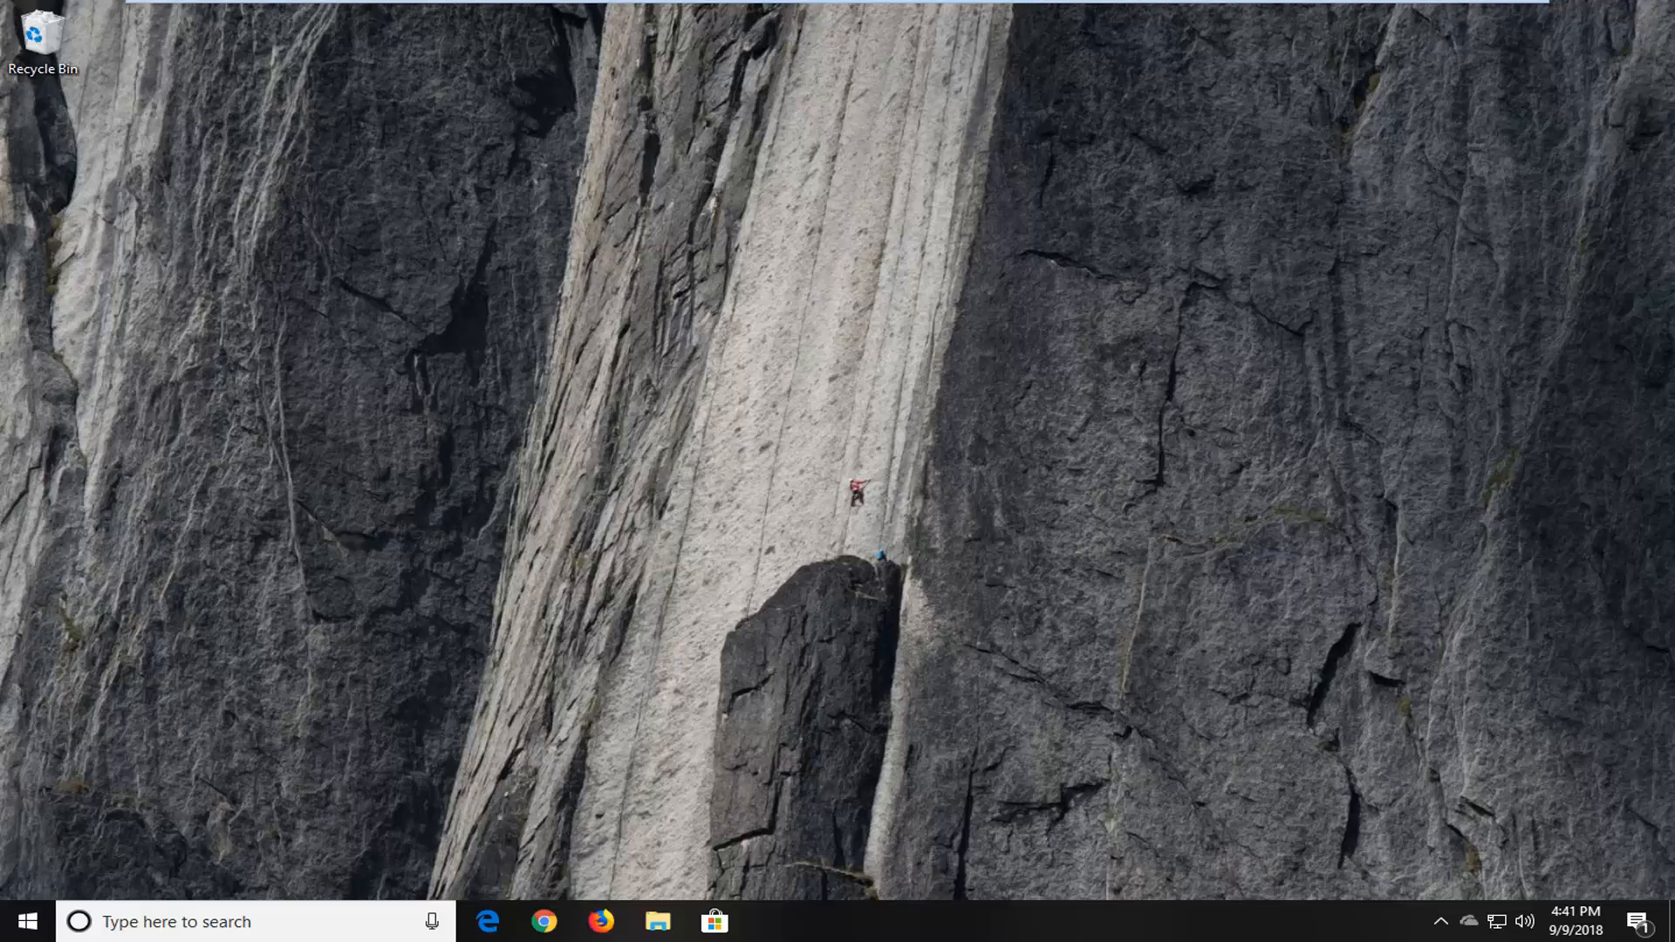
# Search the Start menu for 'trouble' to find Troubleshoot settings.
pyautogui.click(25, 921)
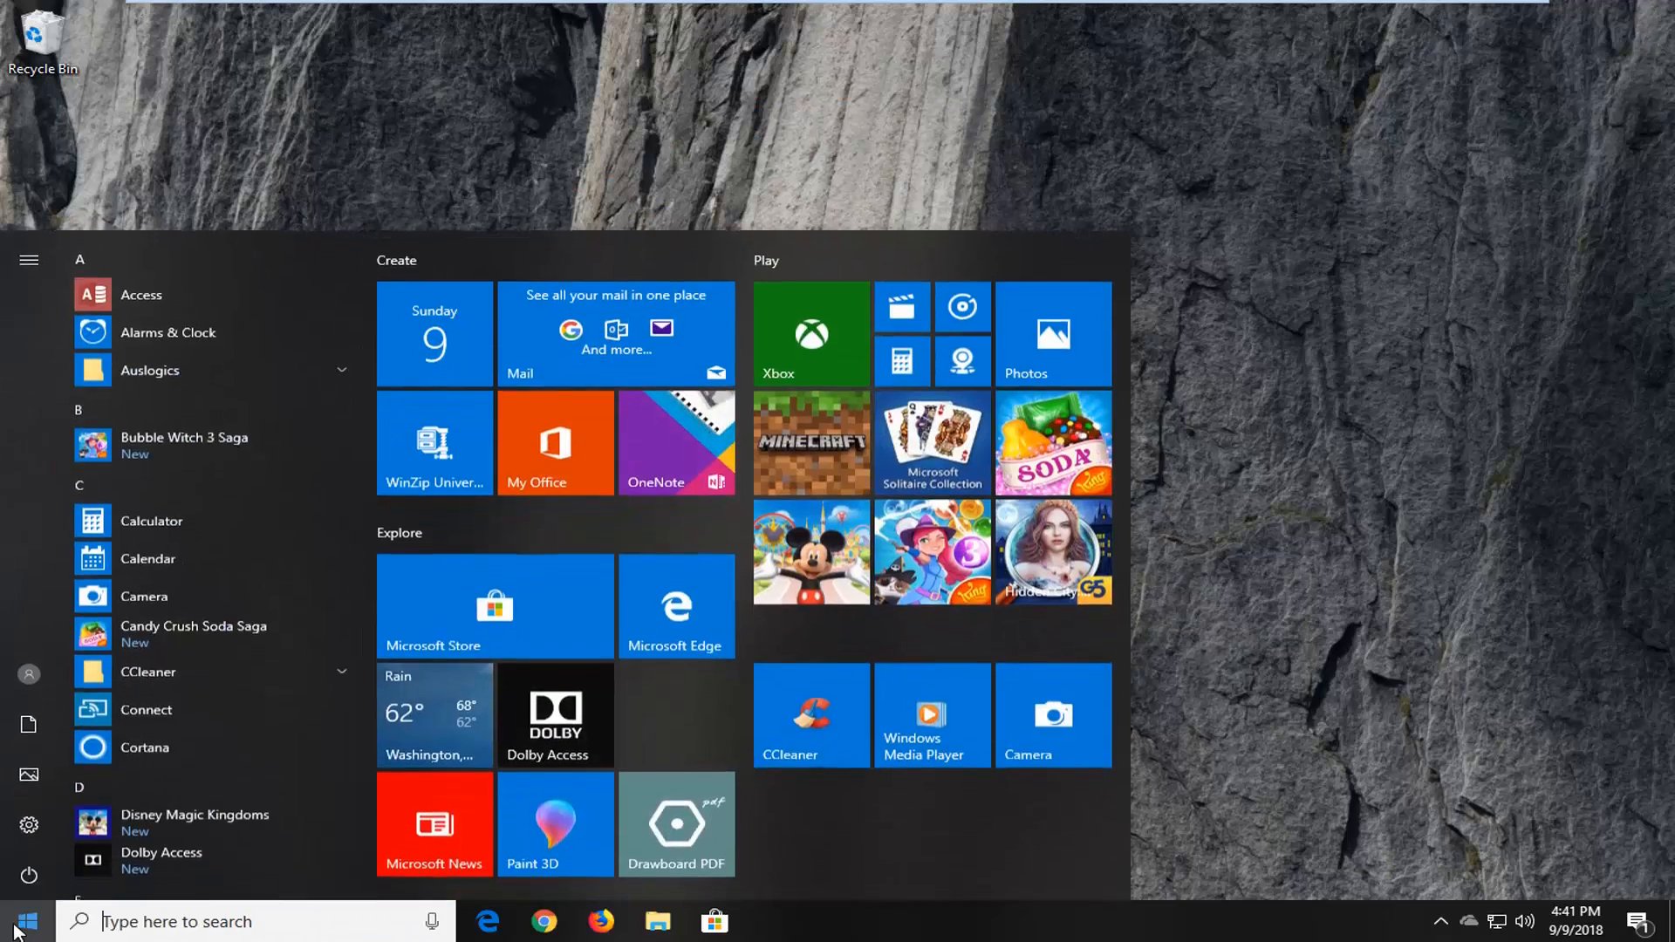
pyautogui.write('troubleshooting')
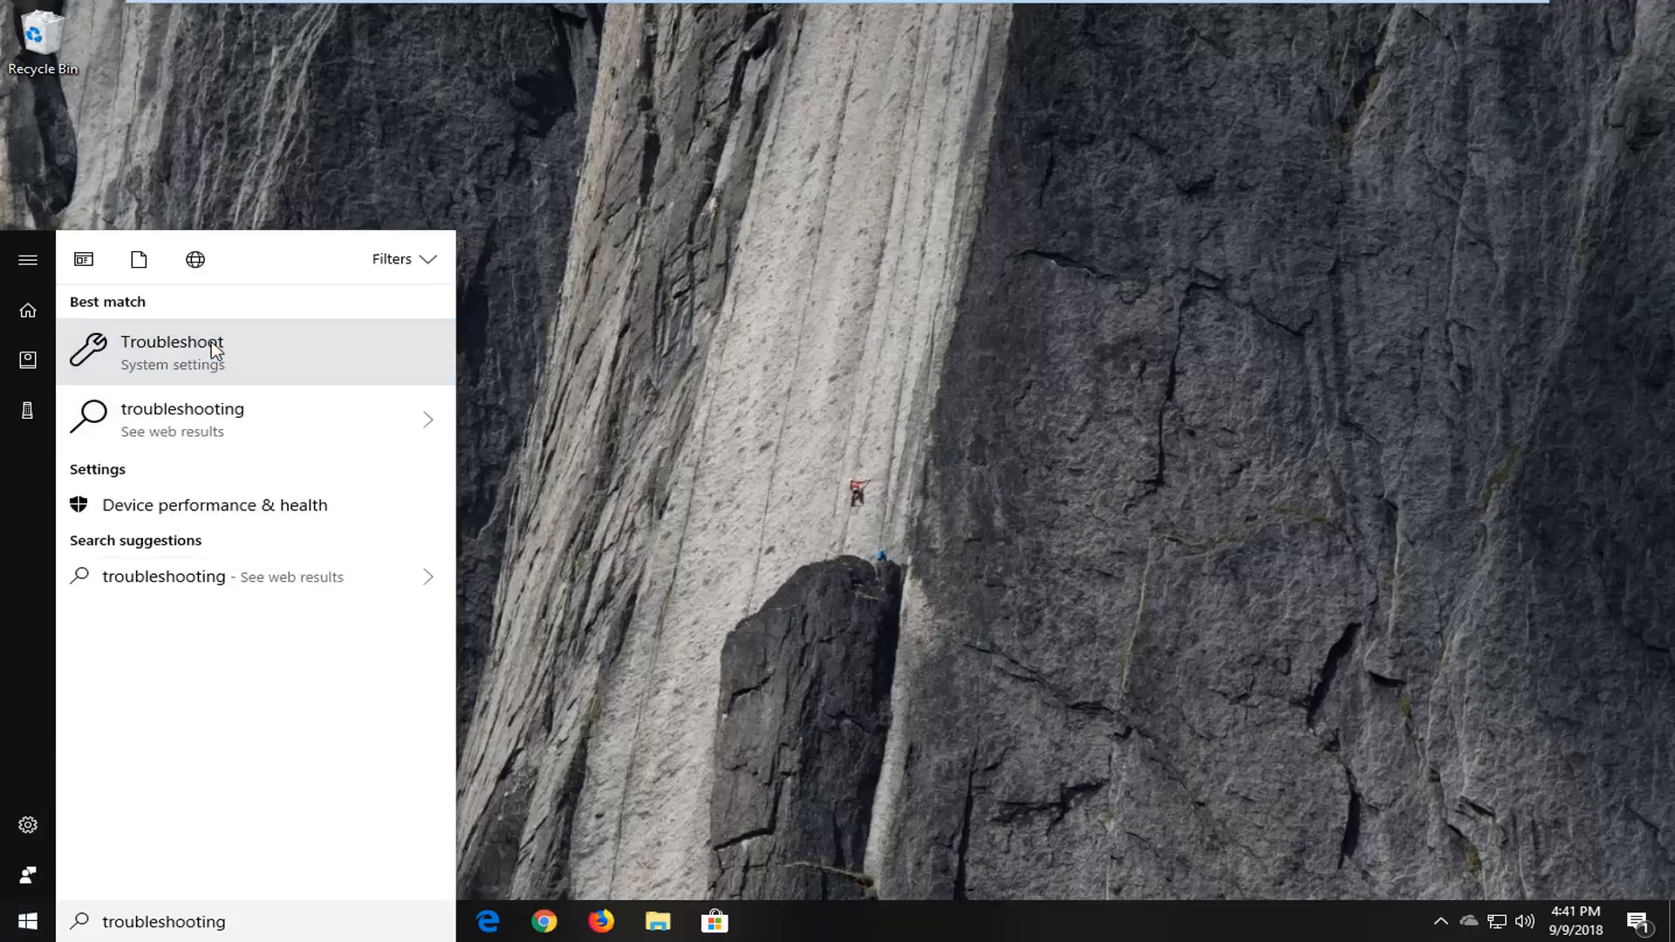
# Open Troubleshoot settings and scroll down to the Windows Update troubleshooter.
pyautogui.click(170, 352)
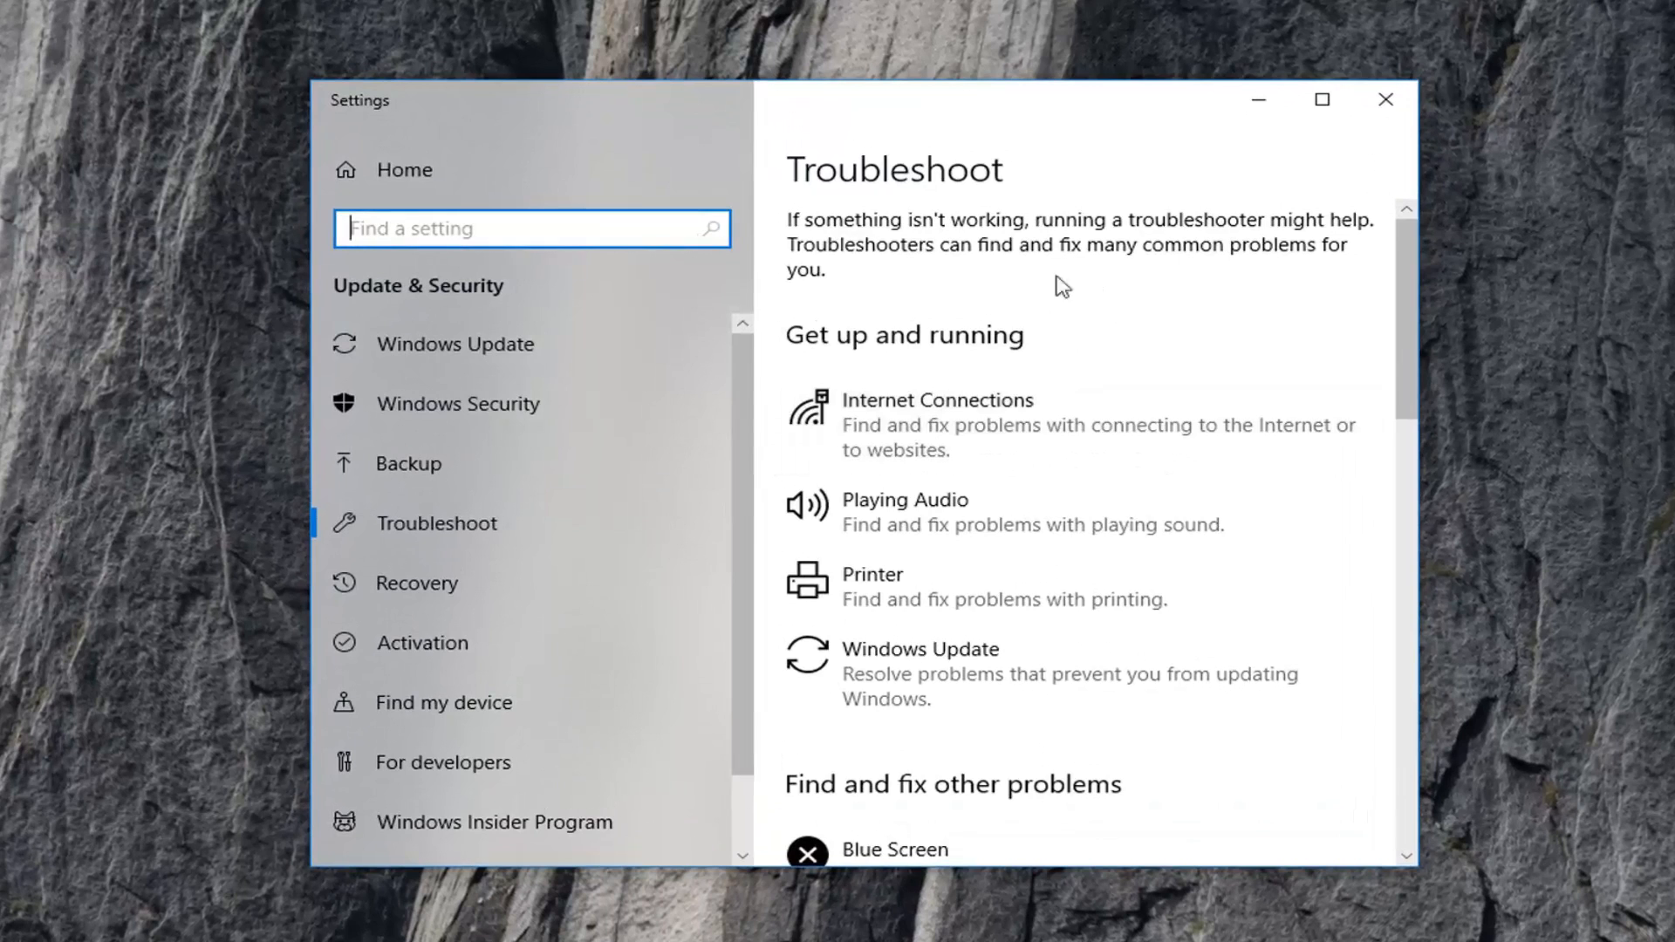
pyautogui.scroll(-3)
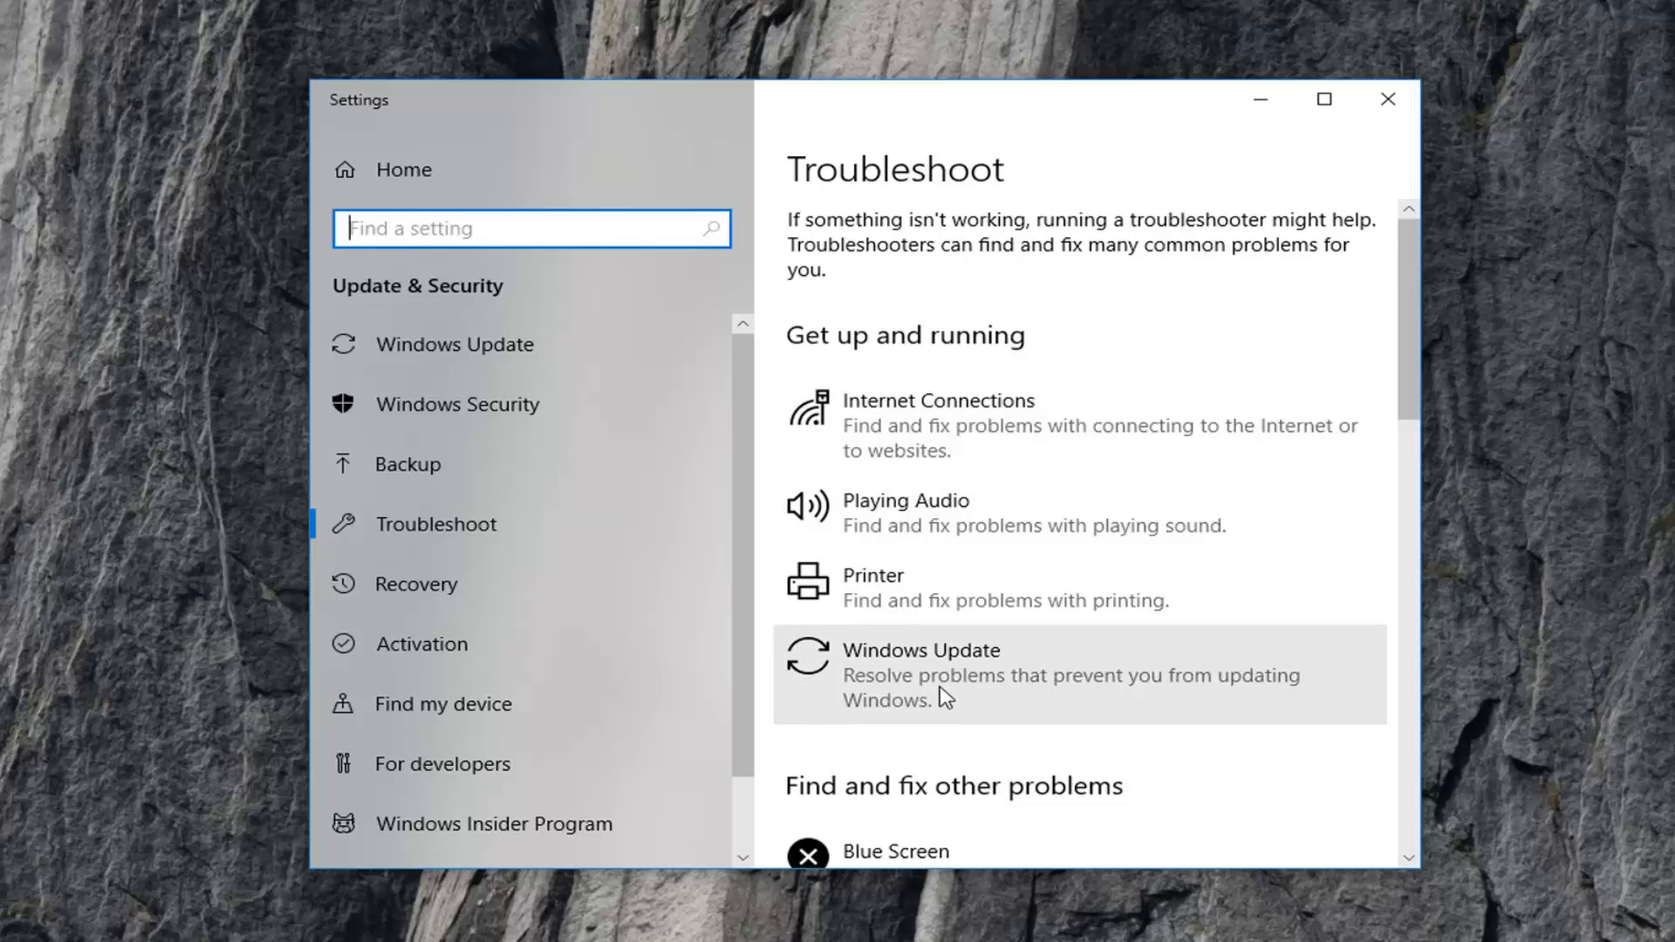
pyautogui.moveTo(951, 687)
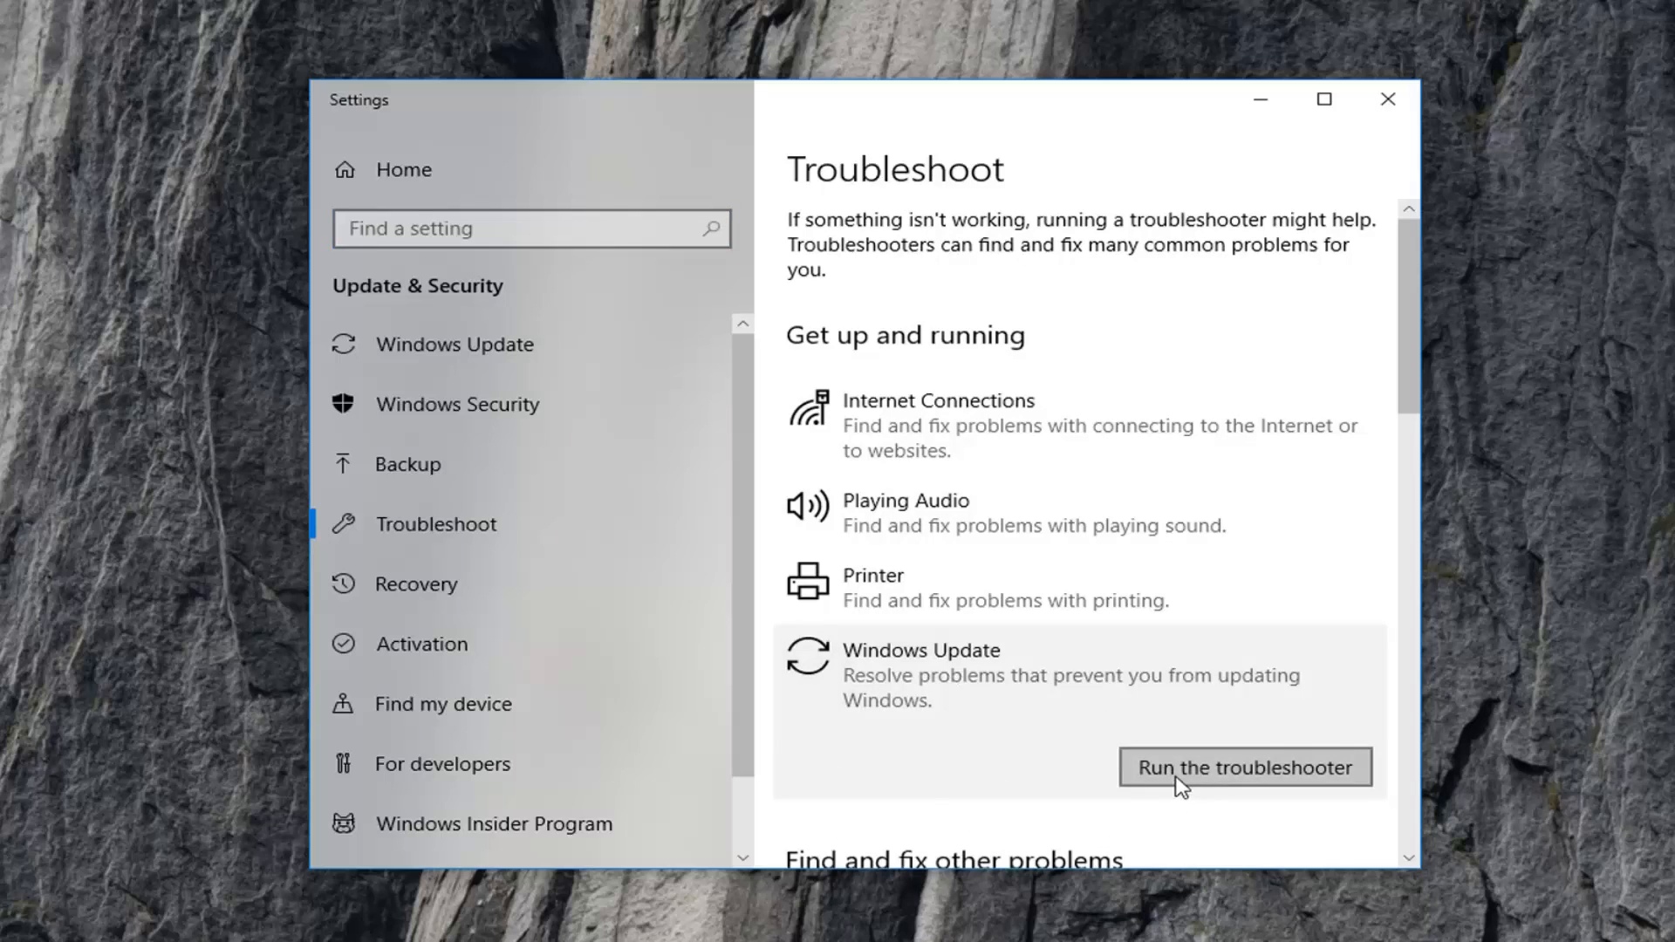
# Run the Windows Update troubleshooter until it offers the pending updates fix.
pyautogui.click(1243, 767)
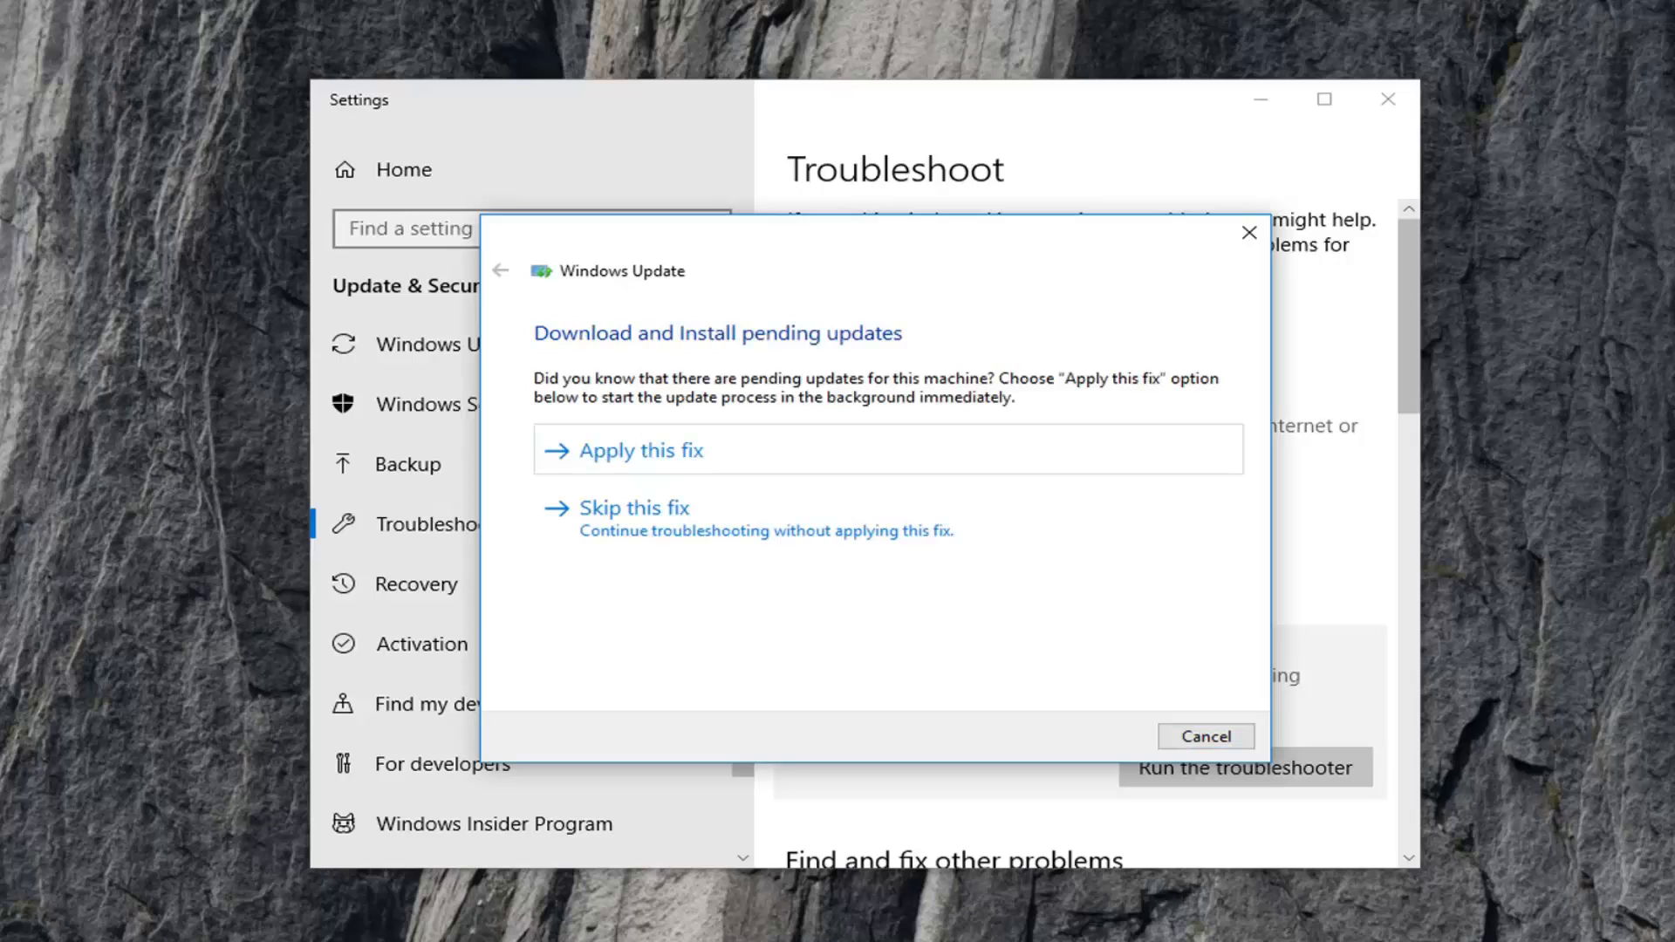
pyautogui.moveTo(674, 466)
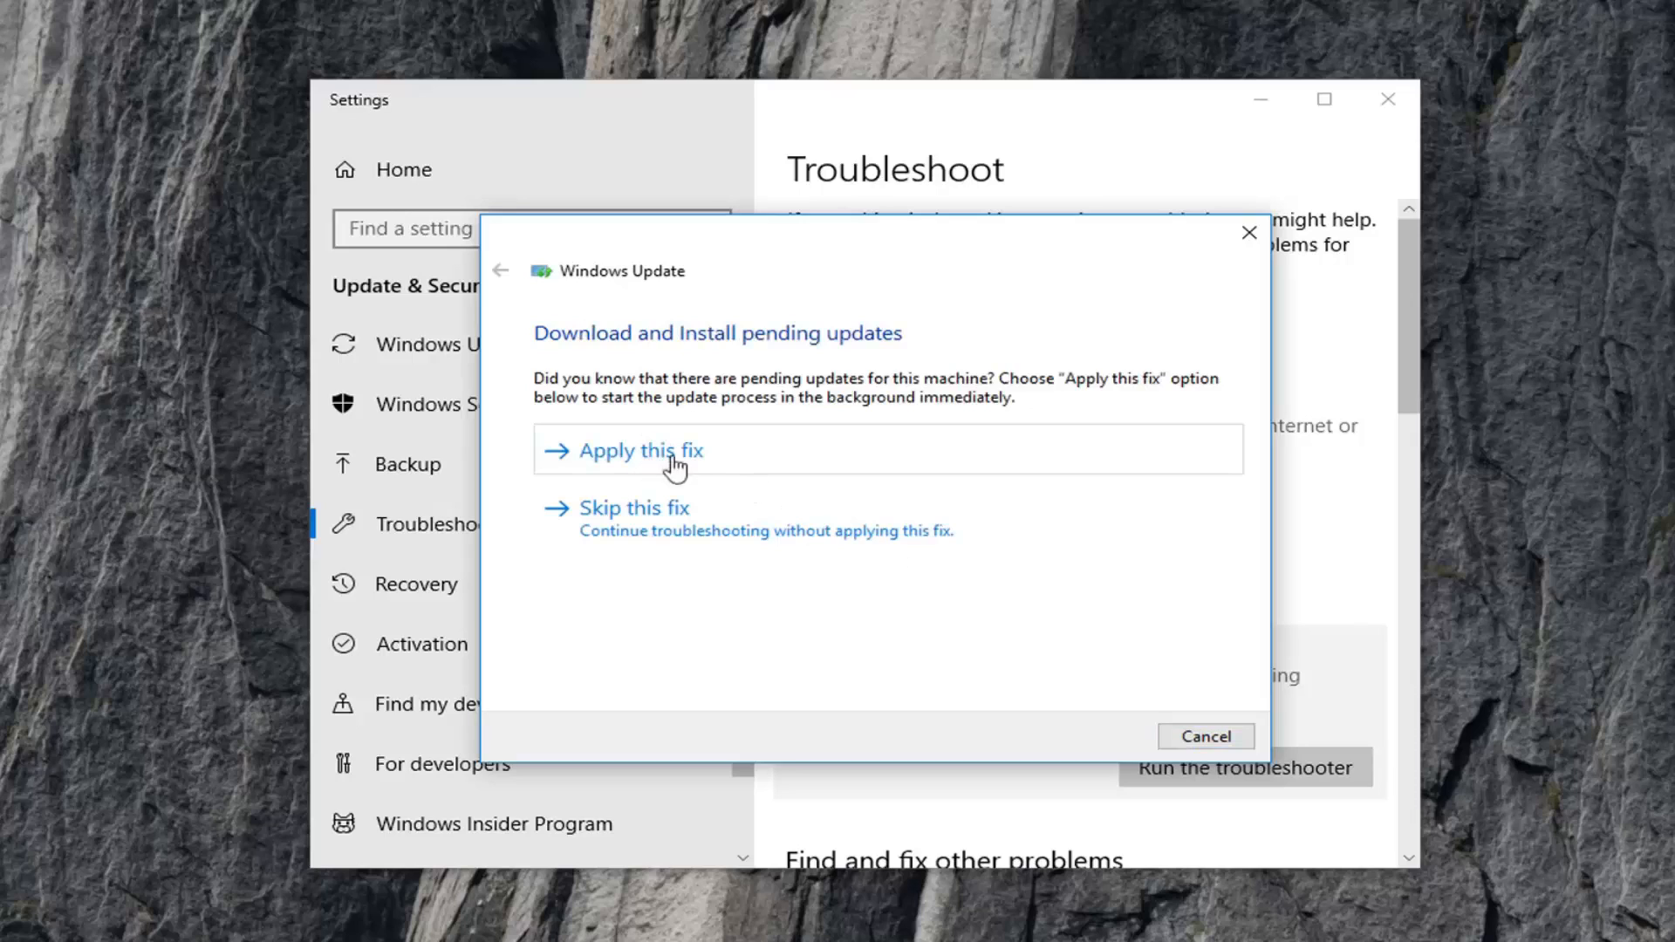
# Apply the pending updates fix and the Windows Update database corruption repair.
pyautogui.click(641, 450)
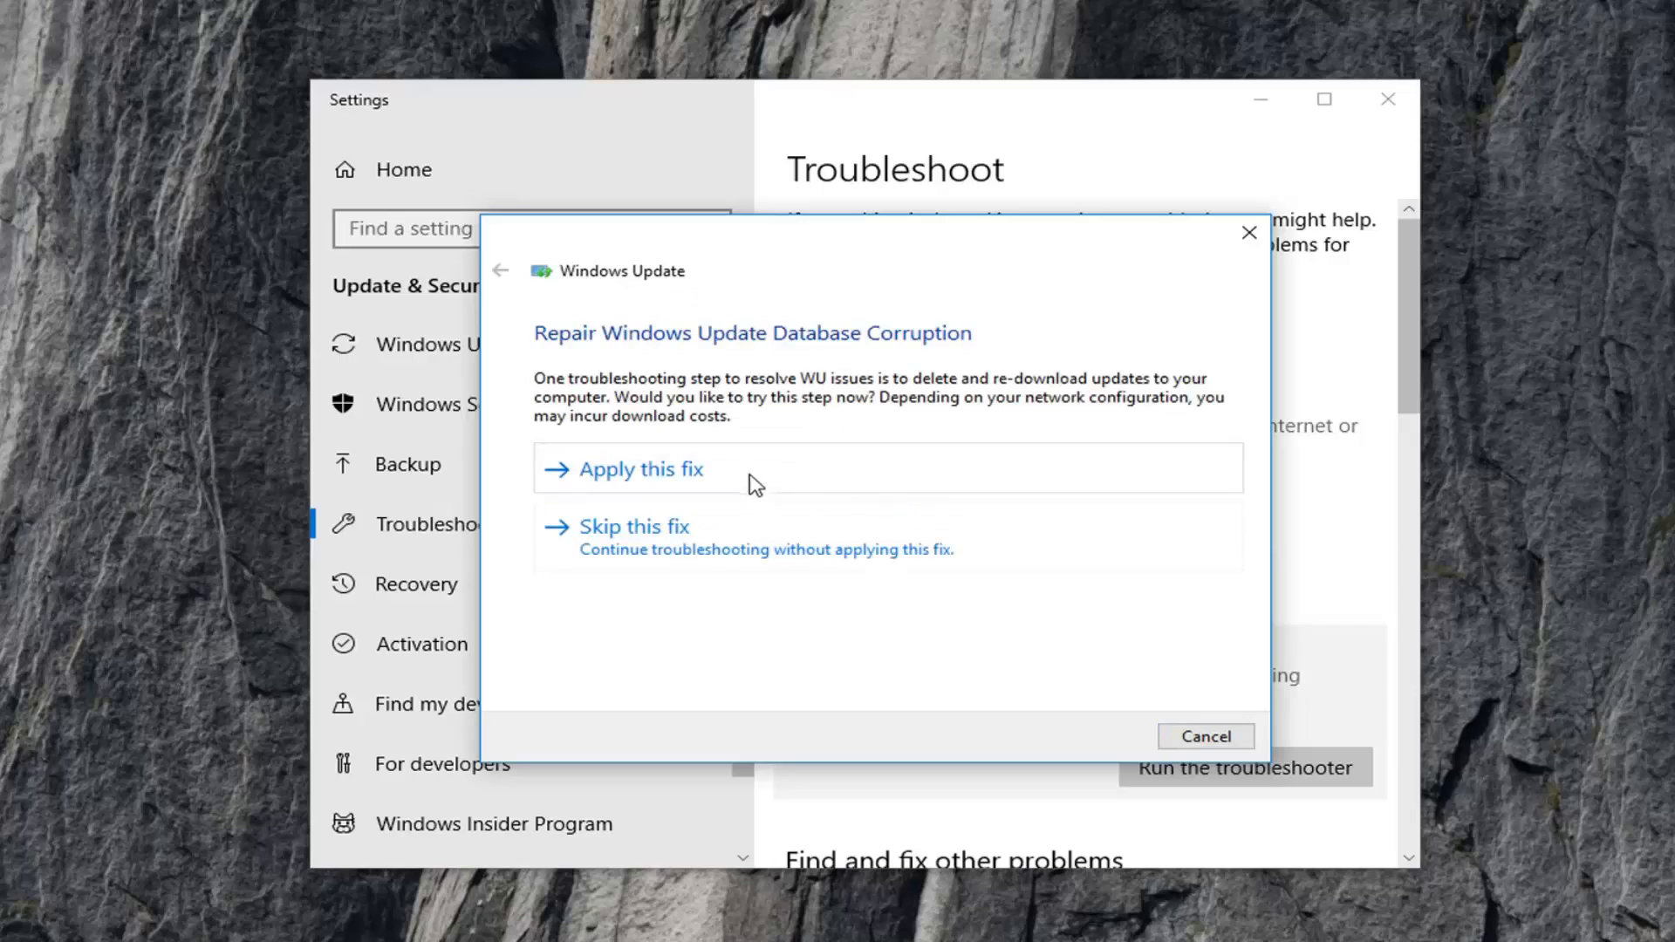
pyautogui.click(641, 469)
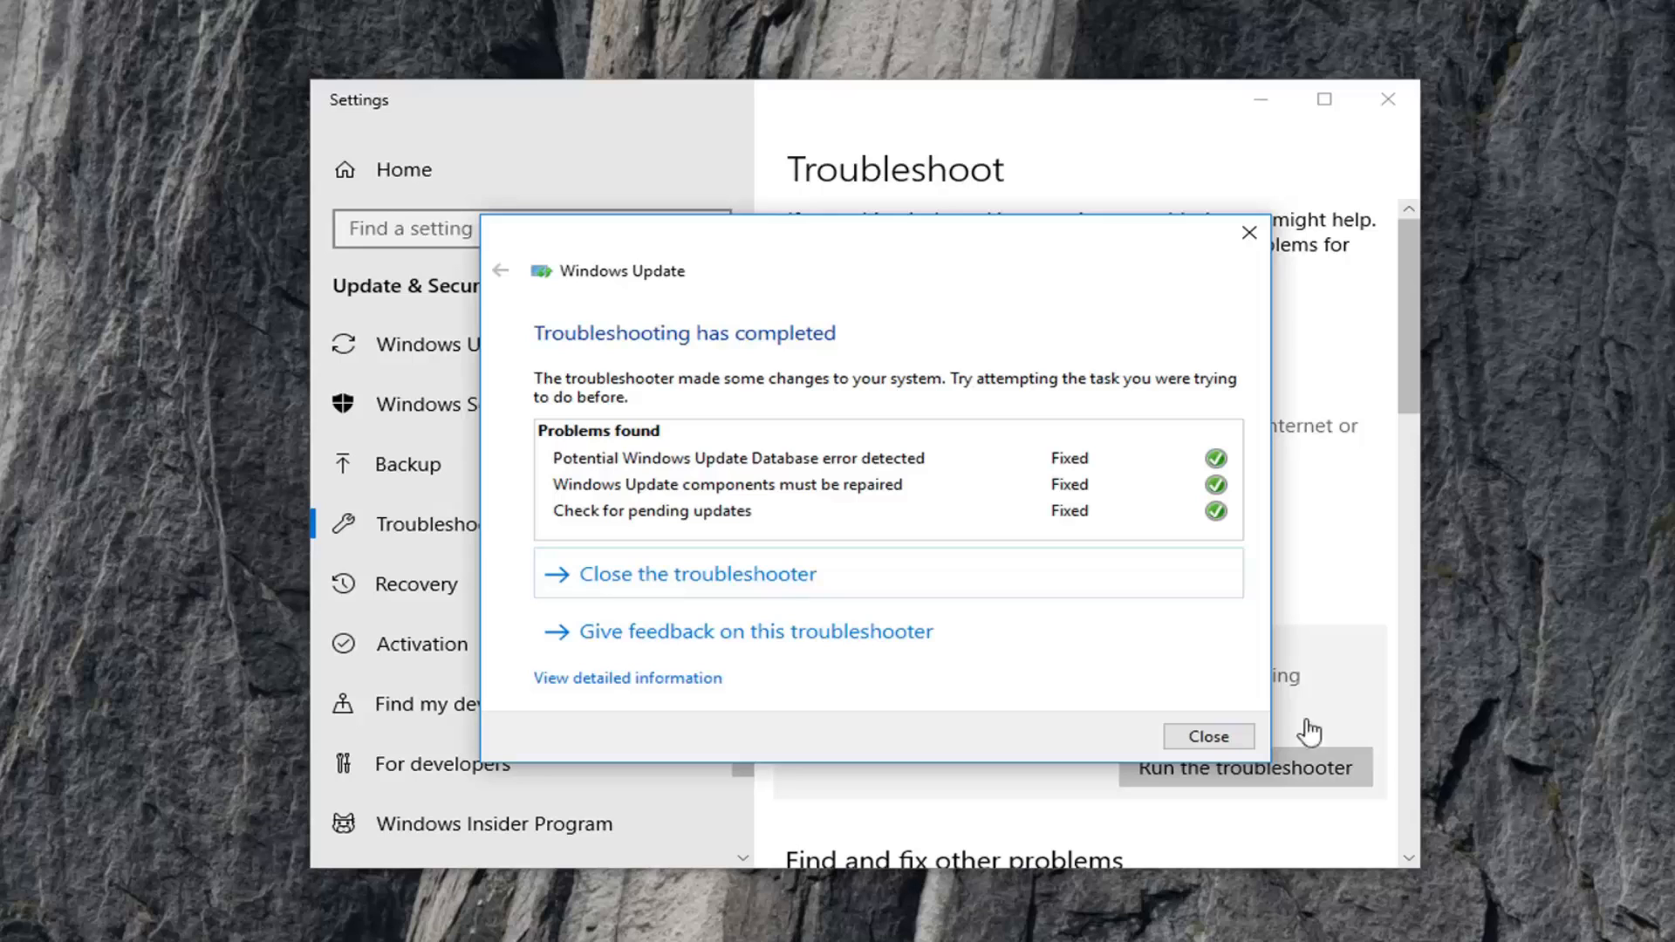
# Close the Troubleshooting has completed dialog.
pyautogui.click(1207, 737)
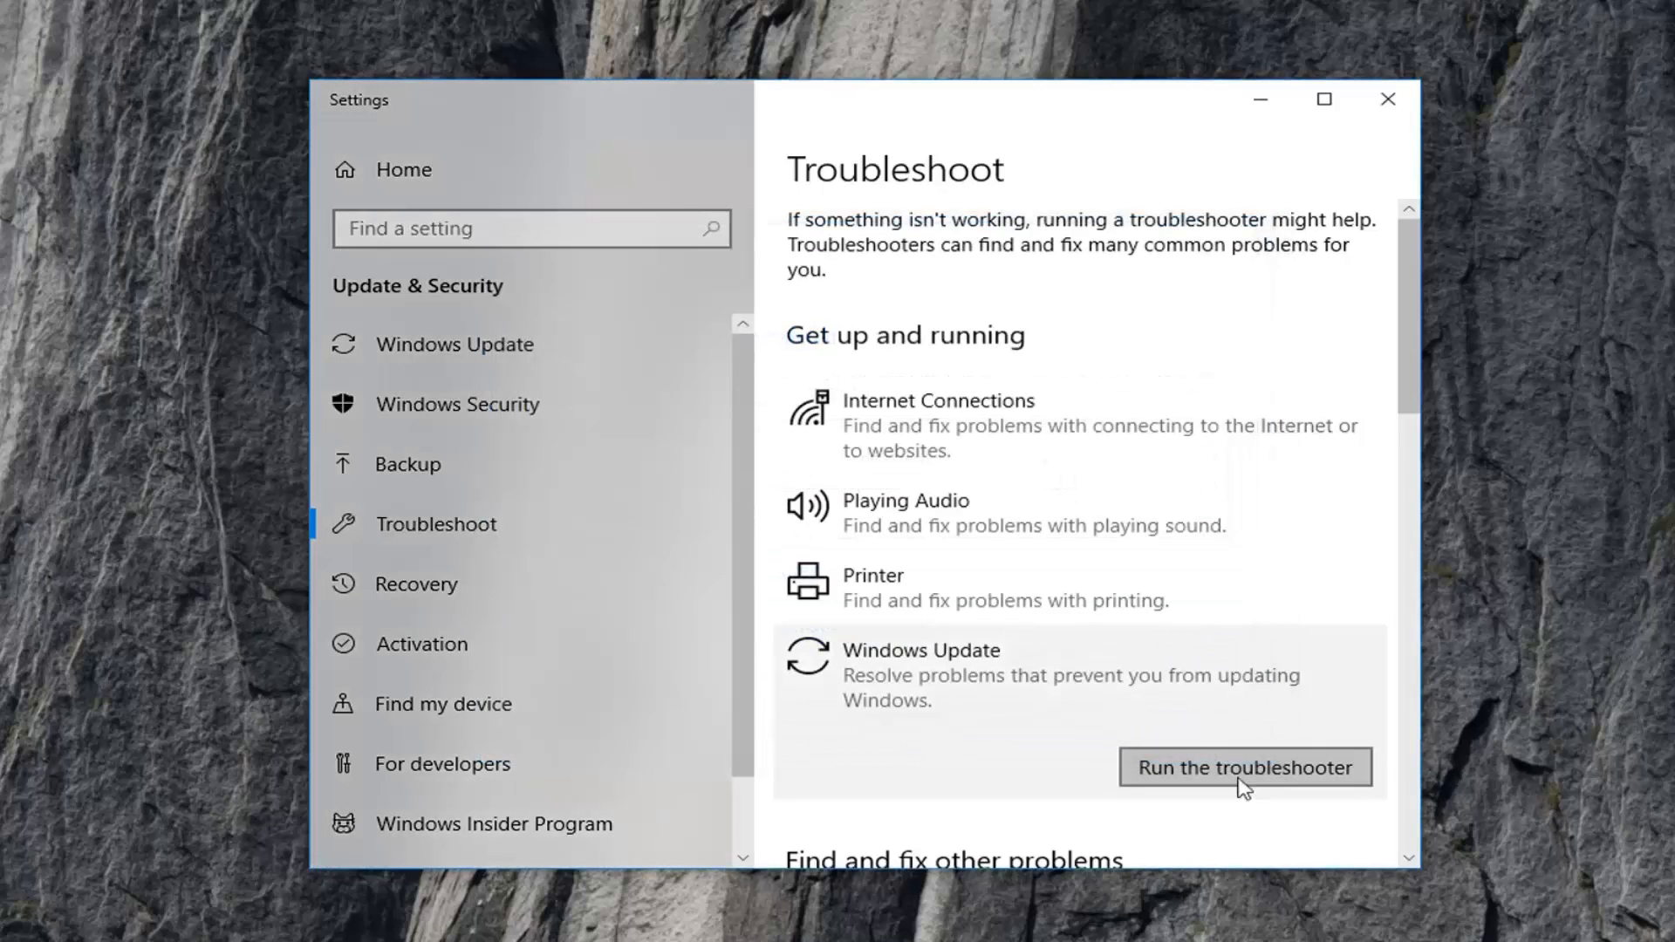
pyautogui.moveTo(1388, 98)
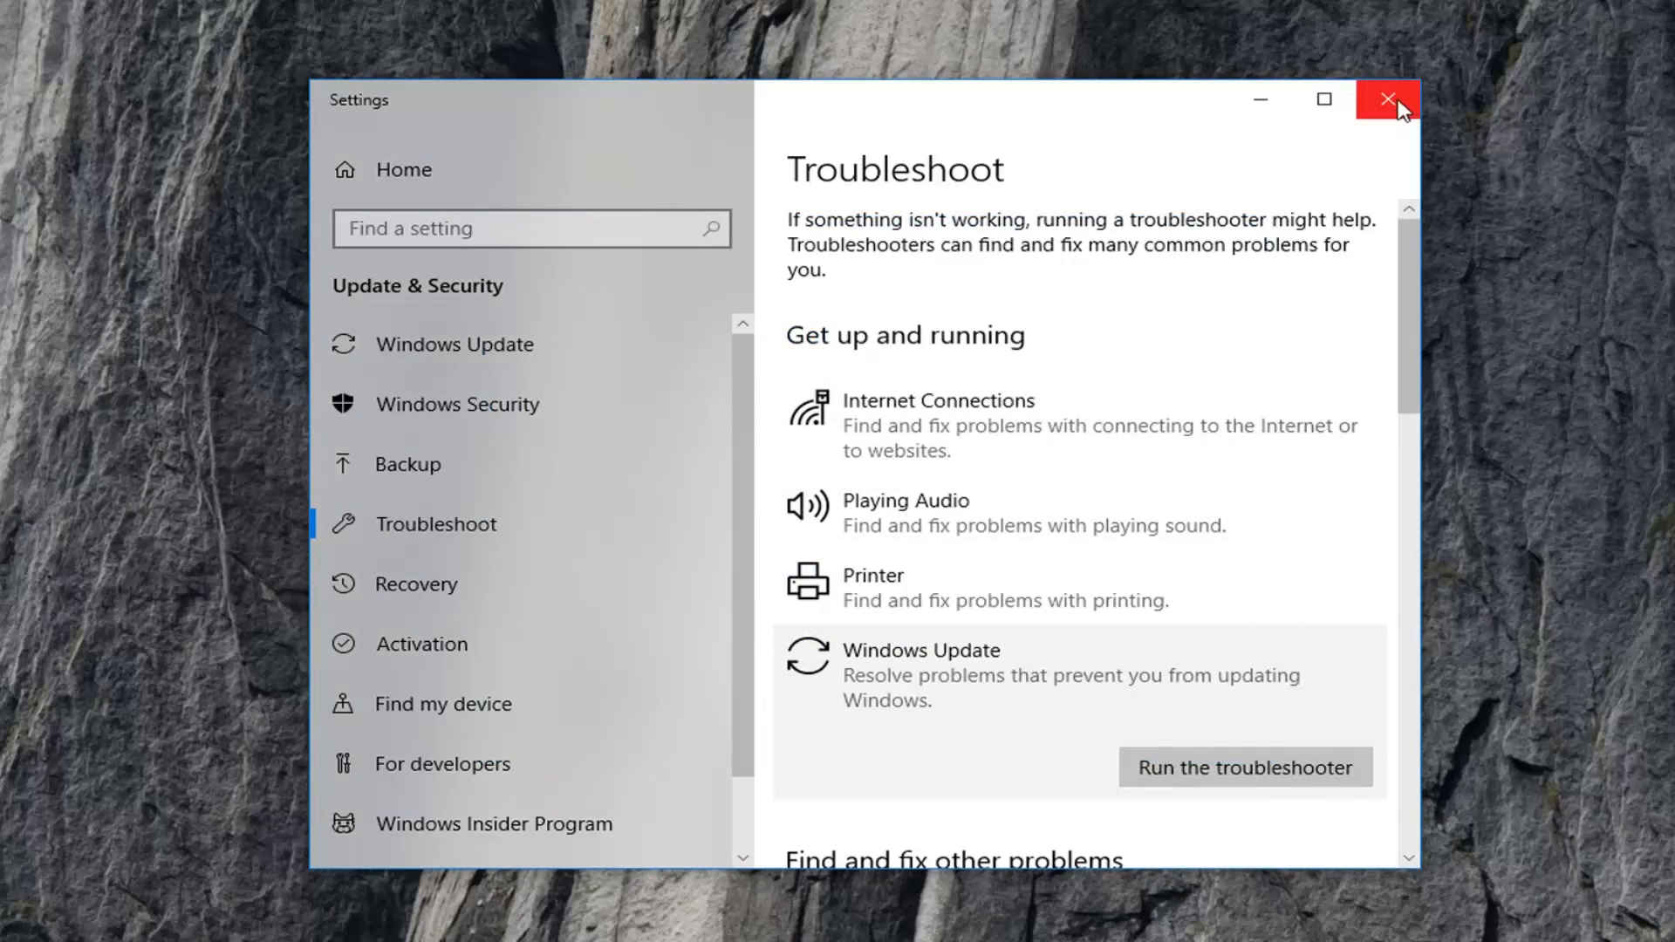